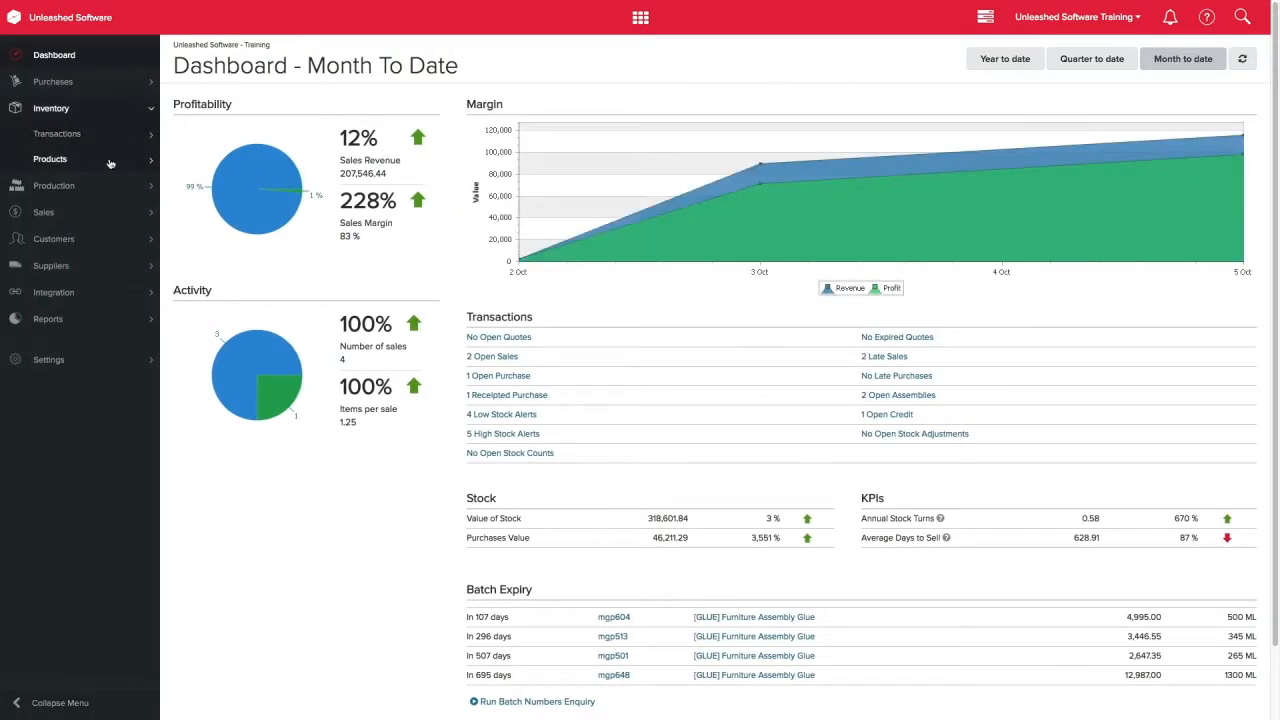
- Expand Inventory > Products in the sidebar to reveal Add Product and View Products
{"action": "left_click", "coordinate": [50, 160]}
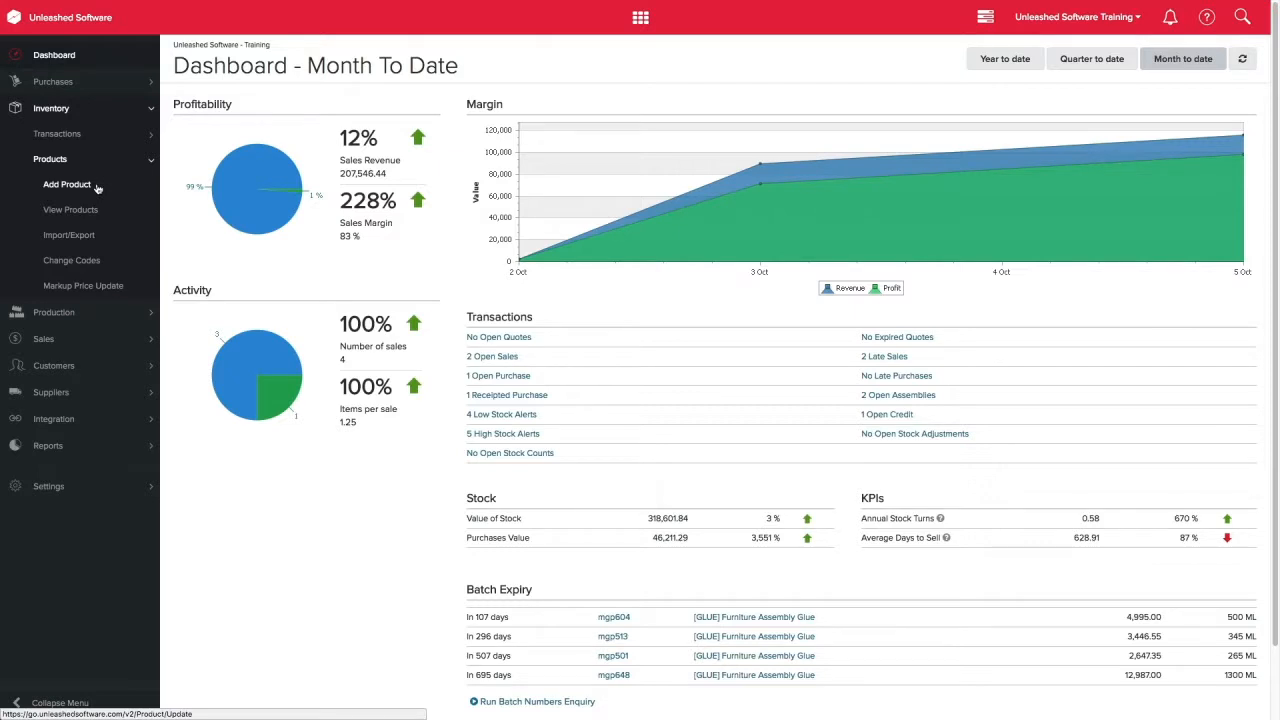
- Create a new product with code KIDSCHAIR, description KIDS CHAIR, unit EA and group Furniture
{"action": "left_click", "coordinate": [66, 184]}
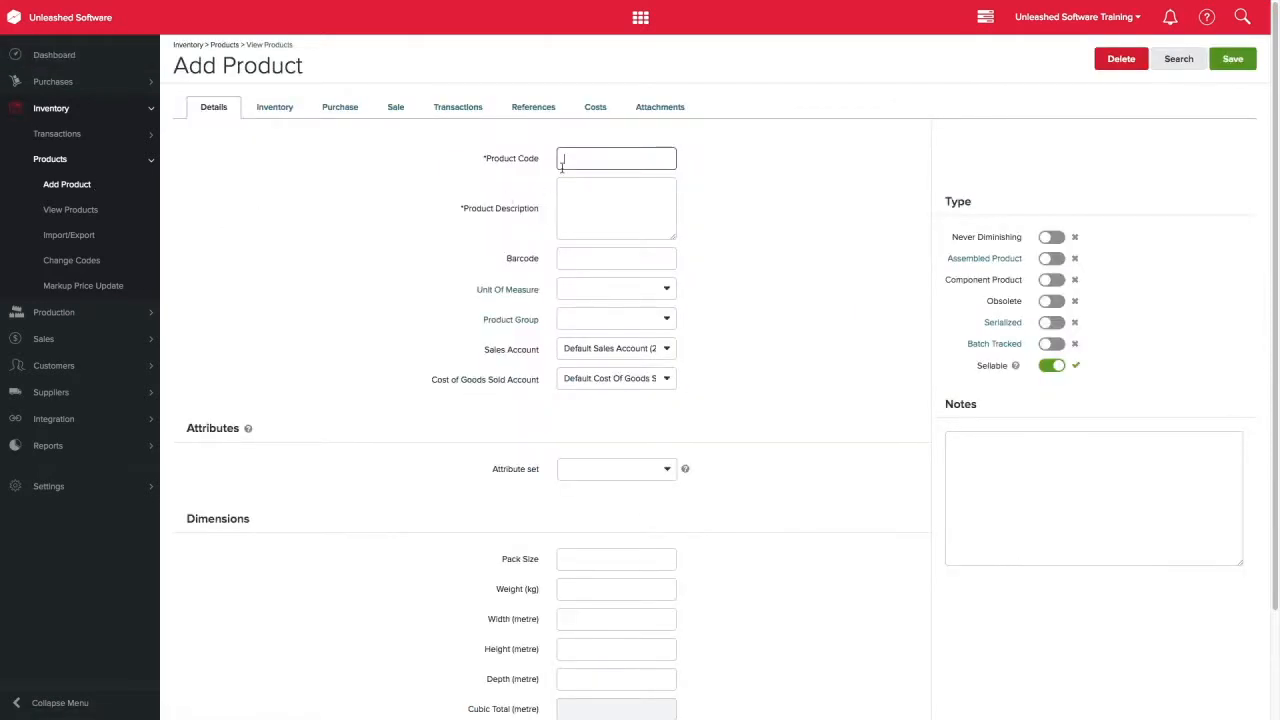
{"action": "type", "text": "KID"}
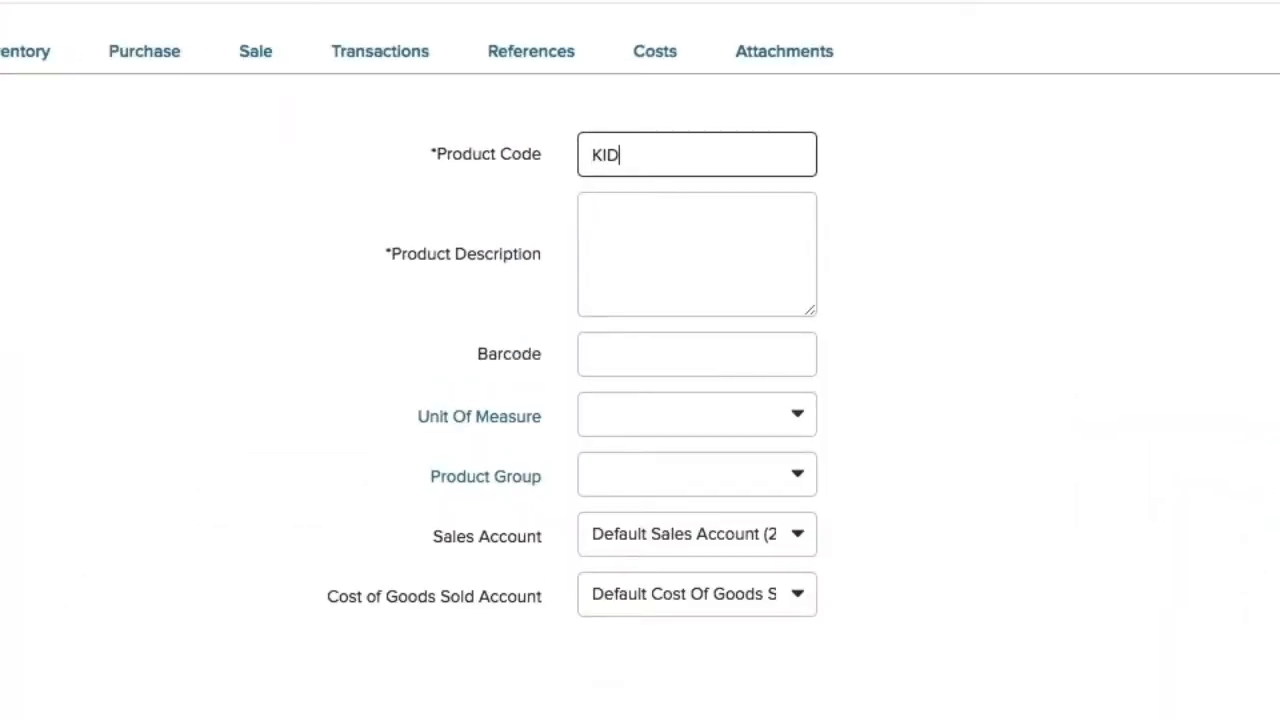
{"action": "type", "text": "SCHAIR"}
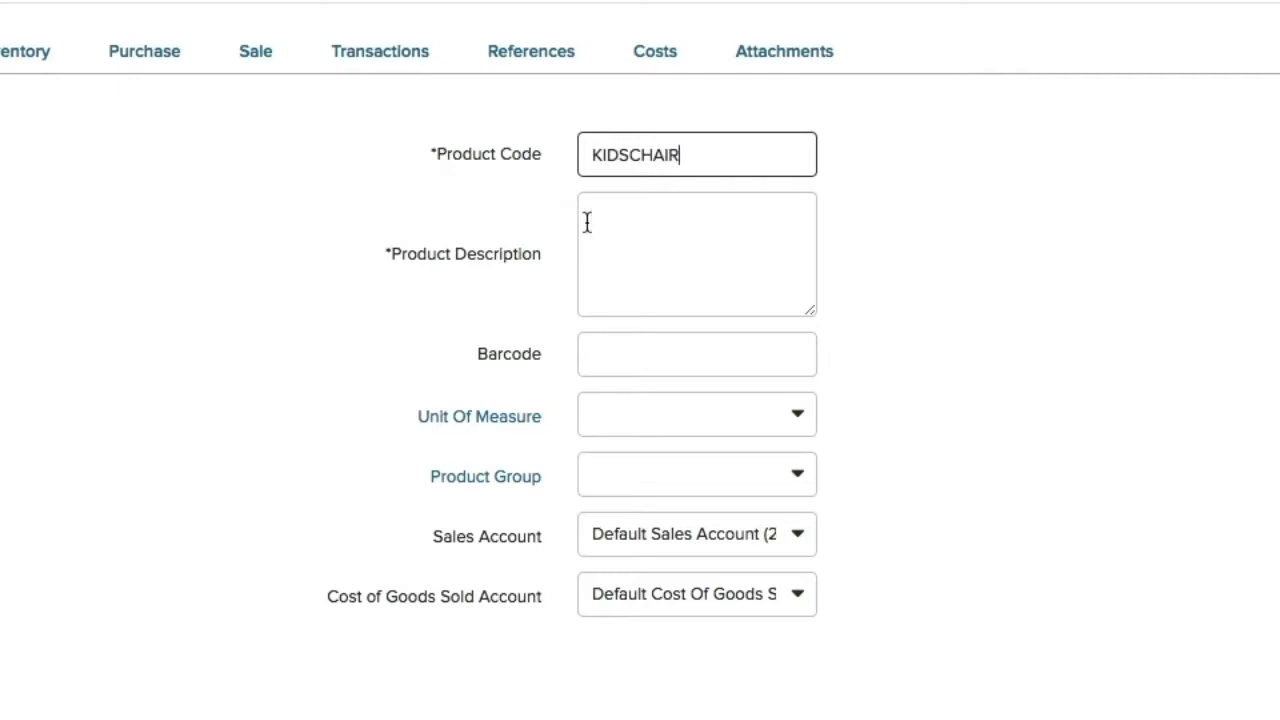
{"action": "type", "text": "KIDS"}
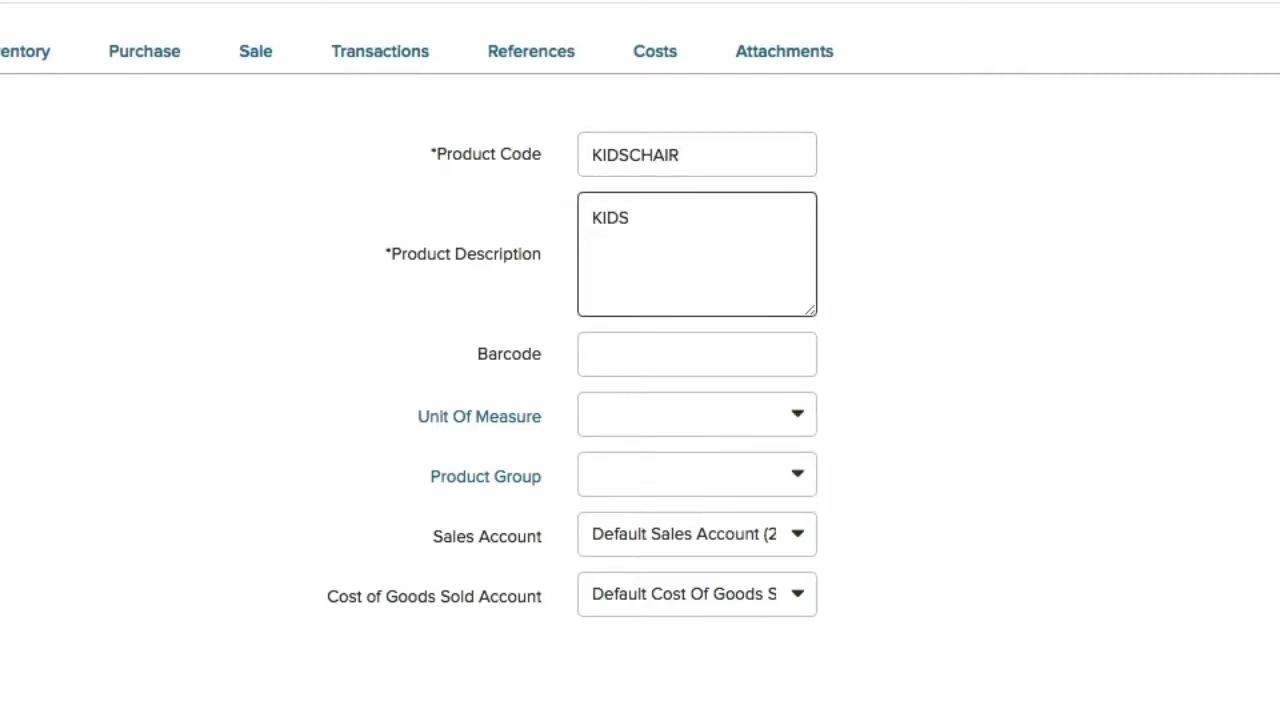
{"action": "type", "text": "CHAIR"}
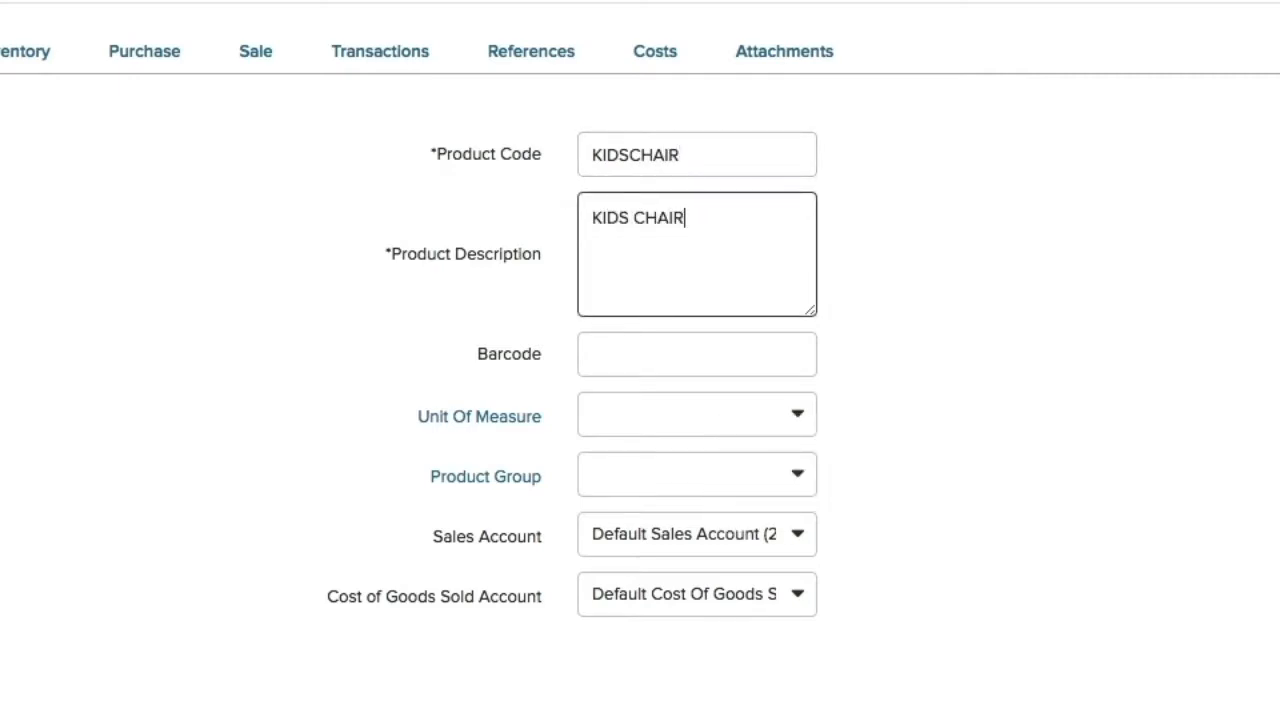
{"action": "left_click", "coordinate": [696, 414]}
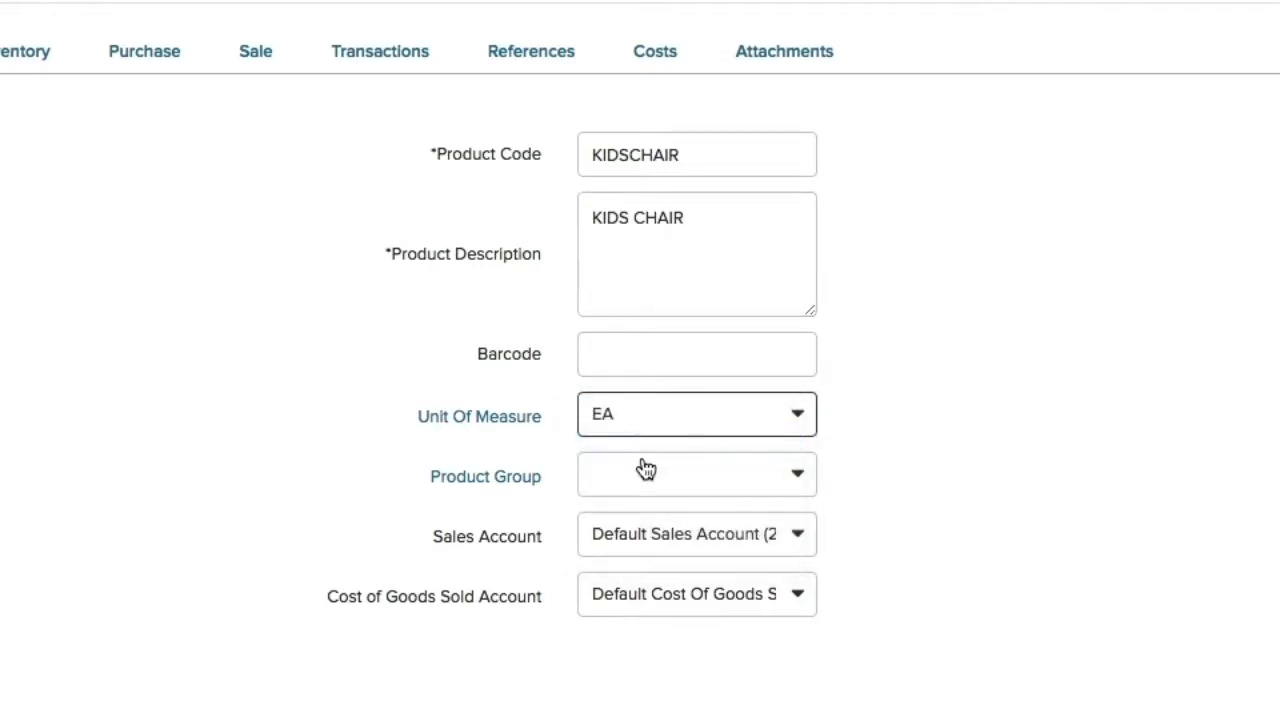
{"action": "left_click", "coordinate": [696, 472]}
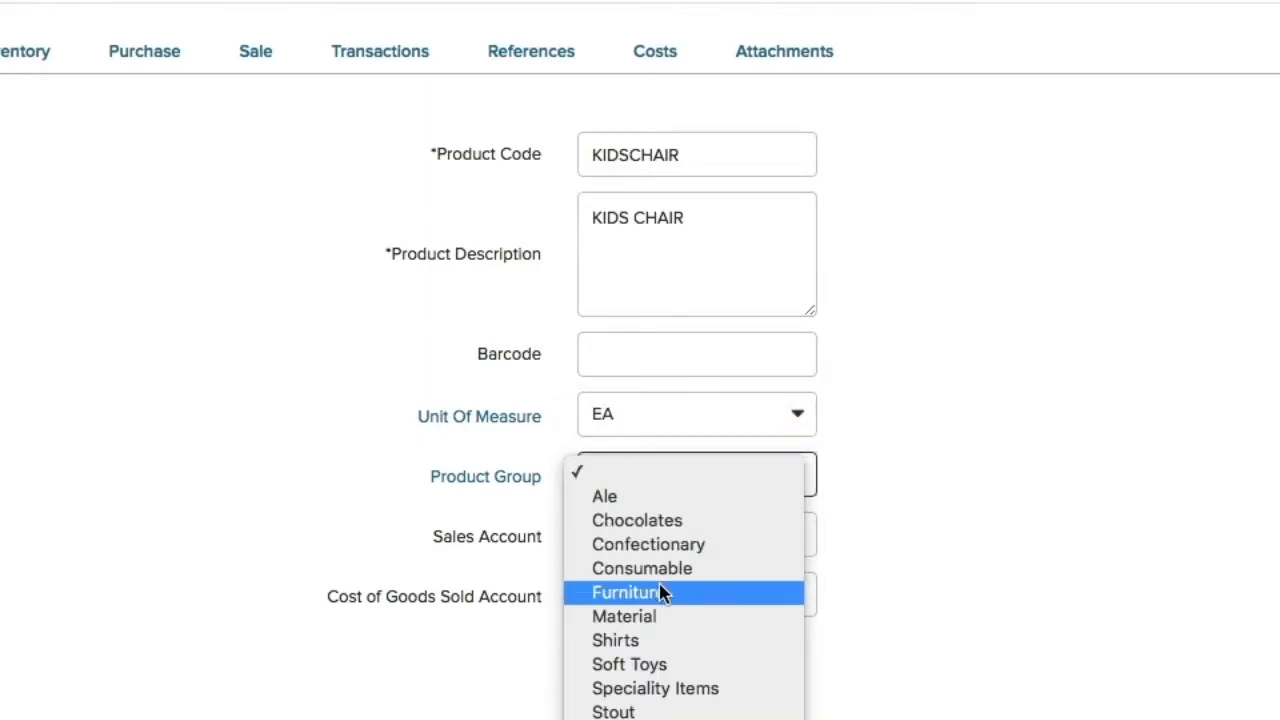
{"action": "left_click", "coordinate": [640, 592]}
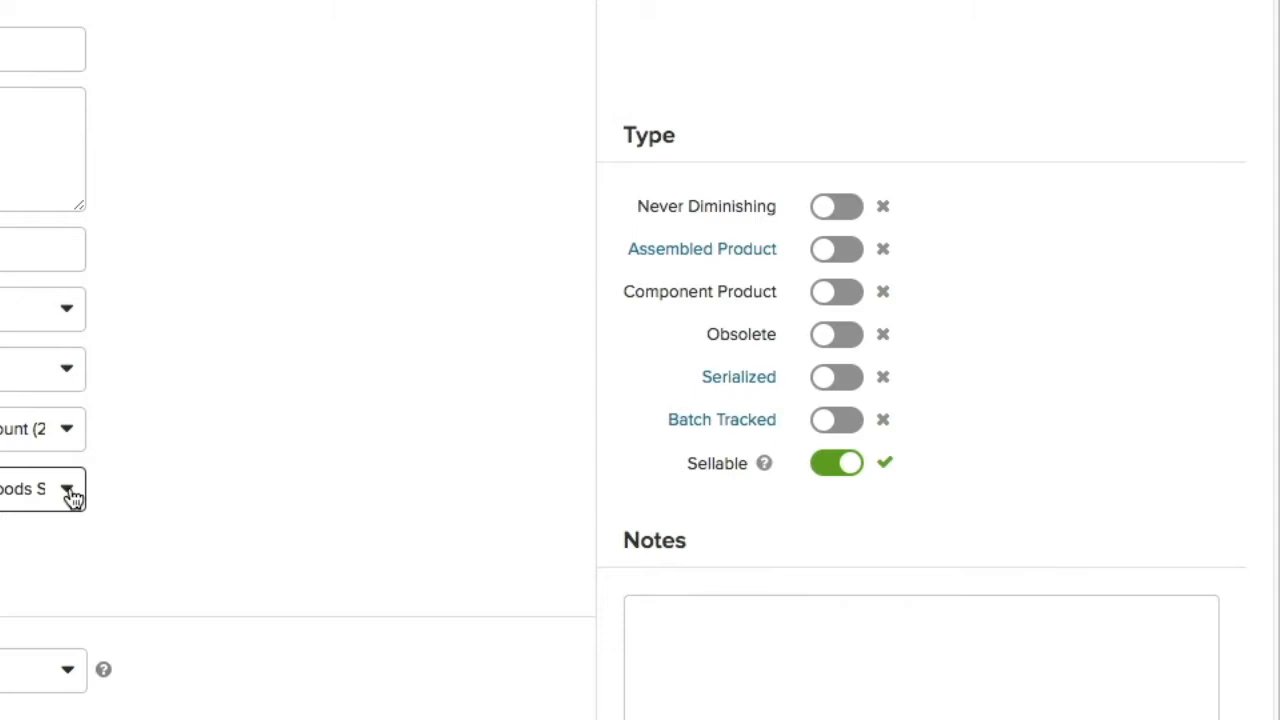
- Enter default purchase price 25.50 with 15% GST and supplier DEPOT (Depot Dadello)
{"action": "left_click", "coordinate": [340, 108]}
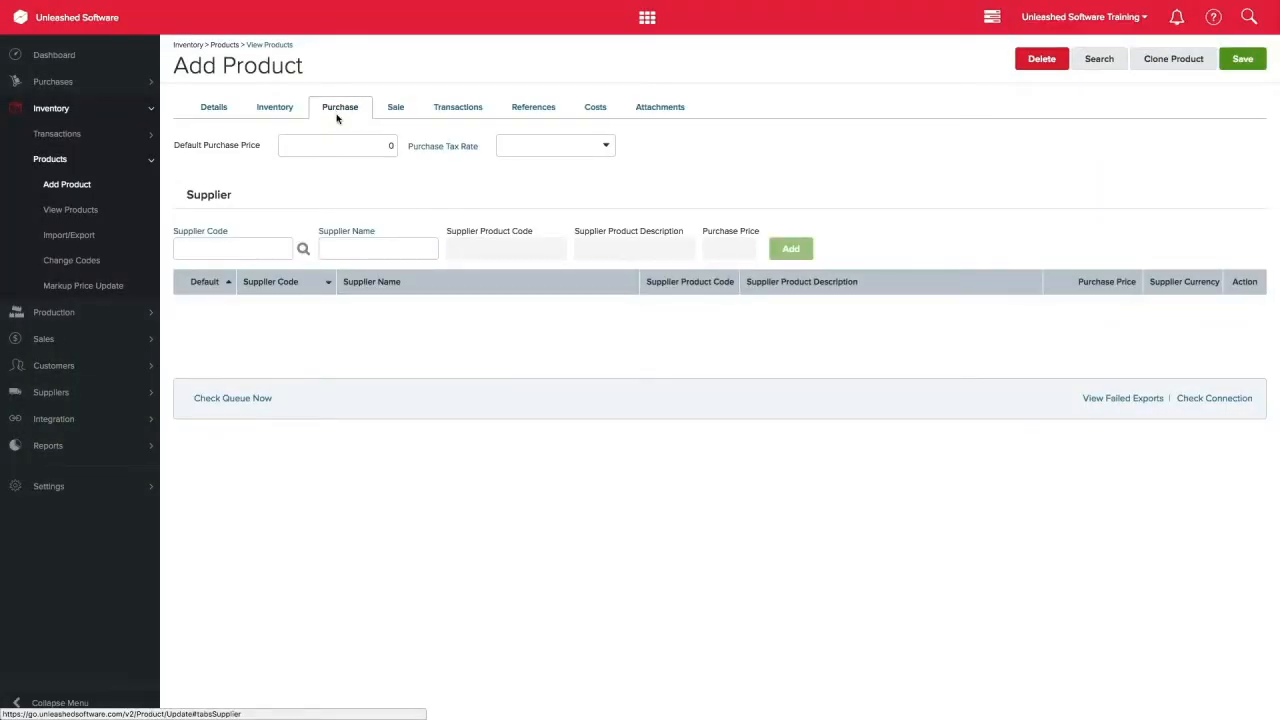
{"action": "left_click", "coordinate": [556, 144]}
{"action": "type", "text": "DEPO"}
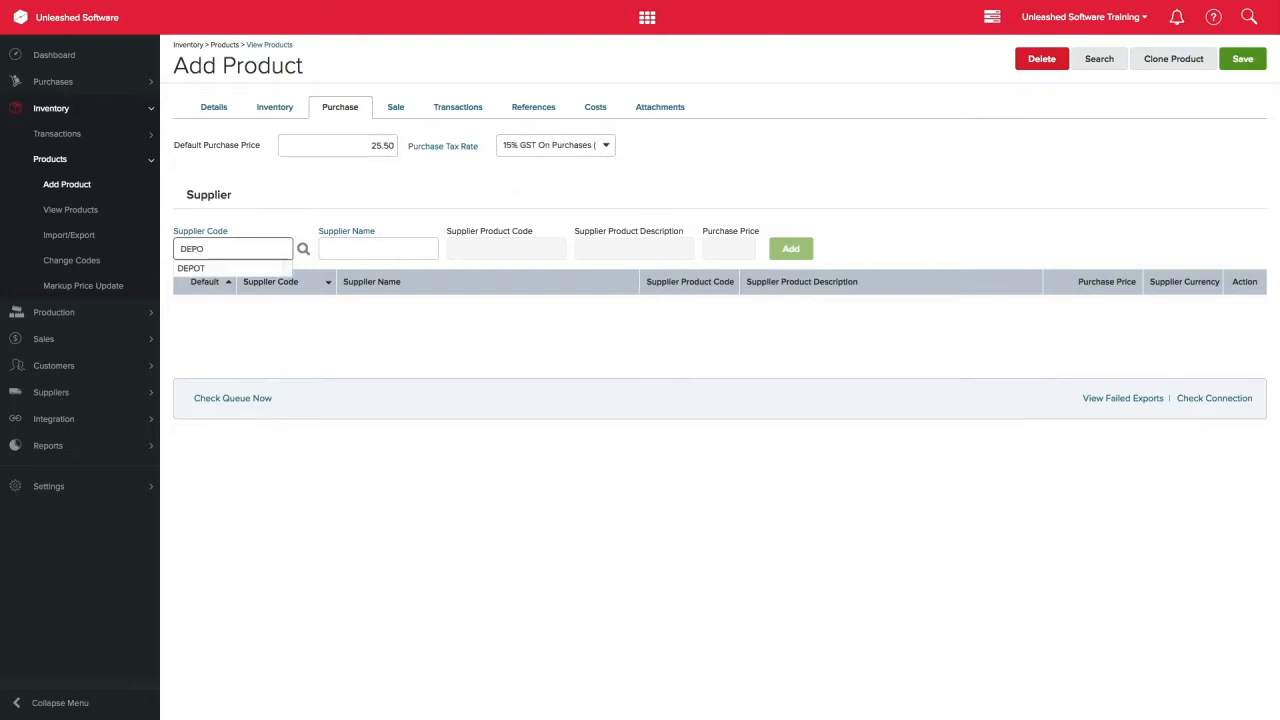
{"action": "left_click", "coordinate": [190, 268]}
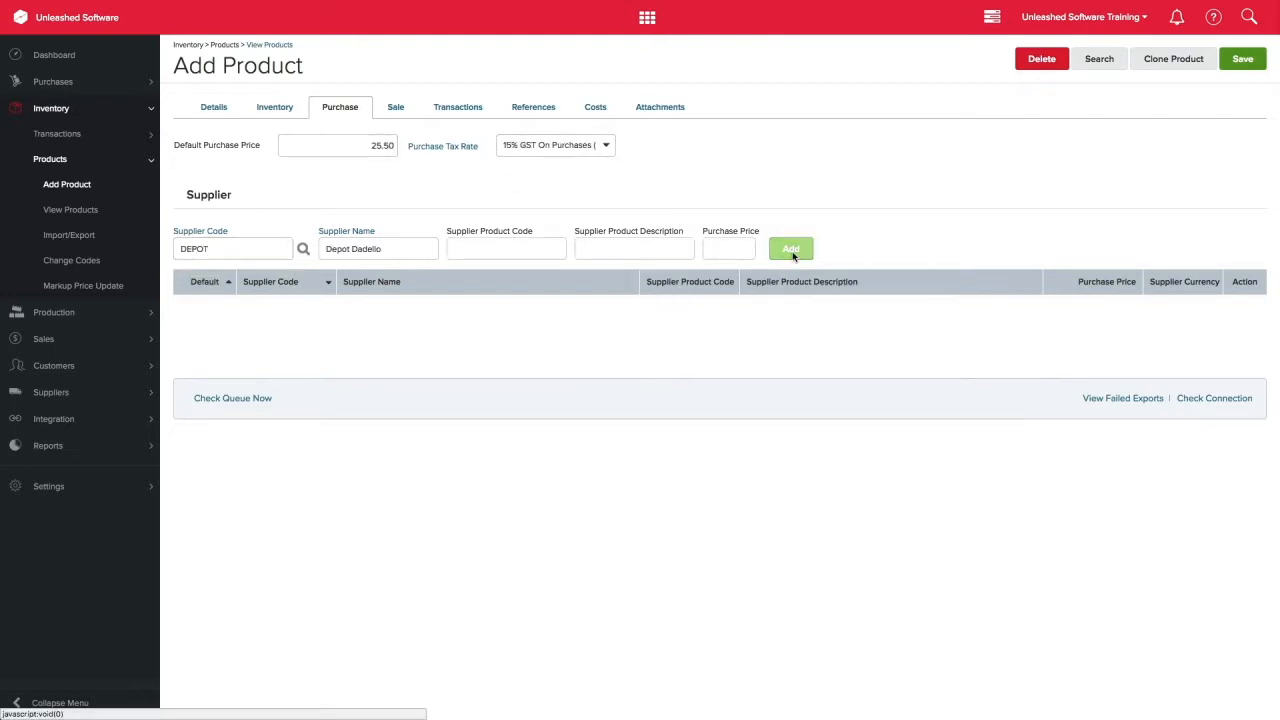
- Apply 15% GST as the sales tax rate on the sale details
{"action": "left_click", "coordinate": [396, 108]}
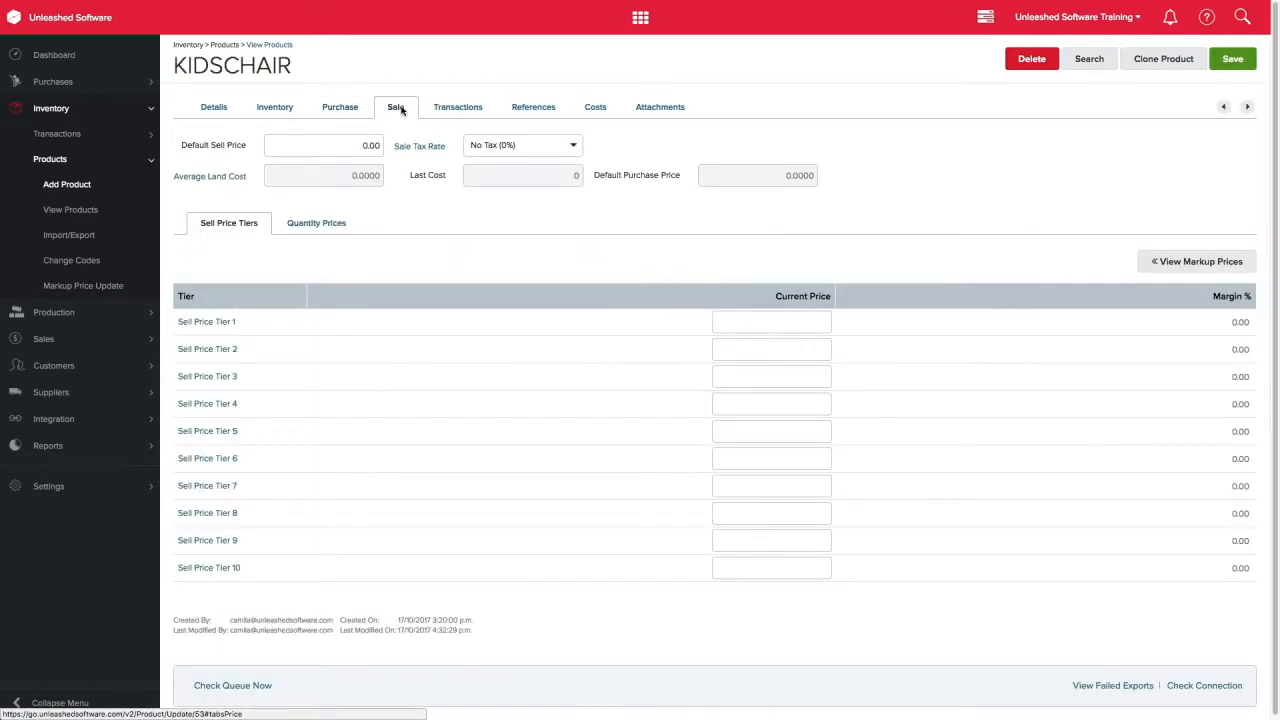
{"action": "mouse_move", "coordinate": [400, 112]}
{"action": "type", "text": "85"}
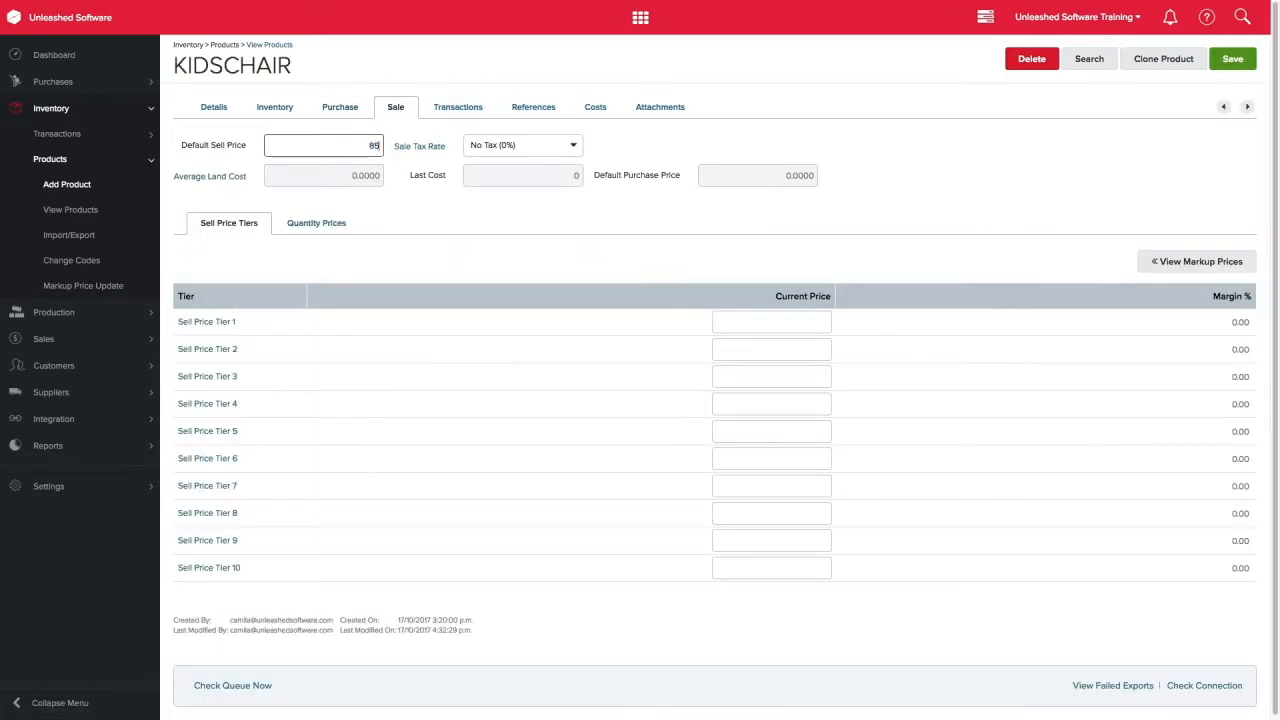
{"action": "left_click", "coordinate": [522, 144]}
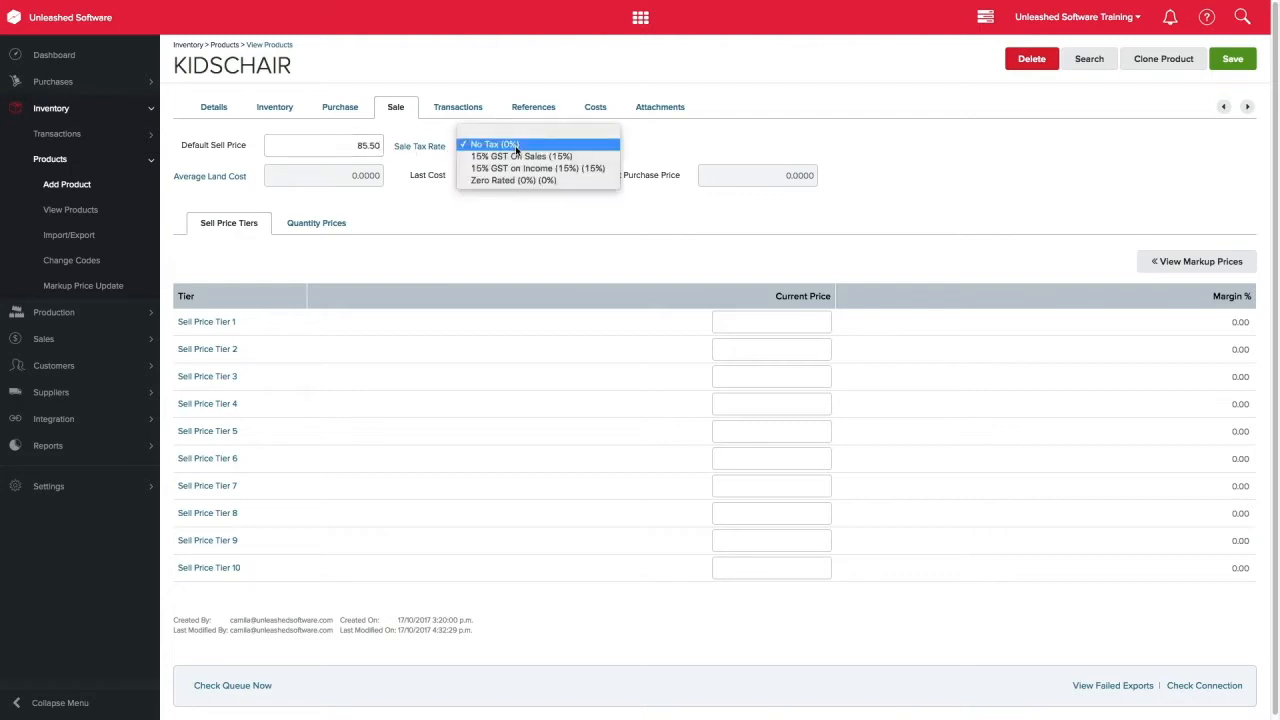
{"action": "left_click", "coordinate": [508, 156]}
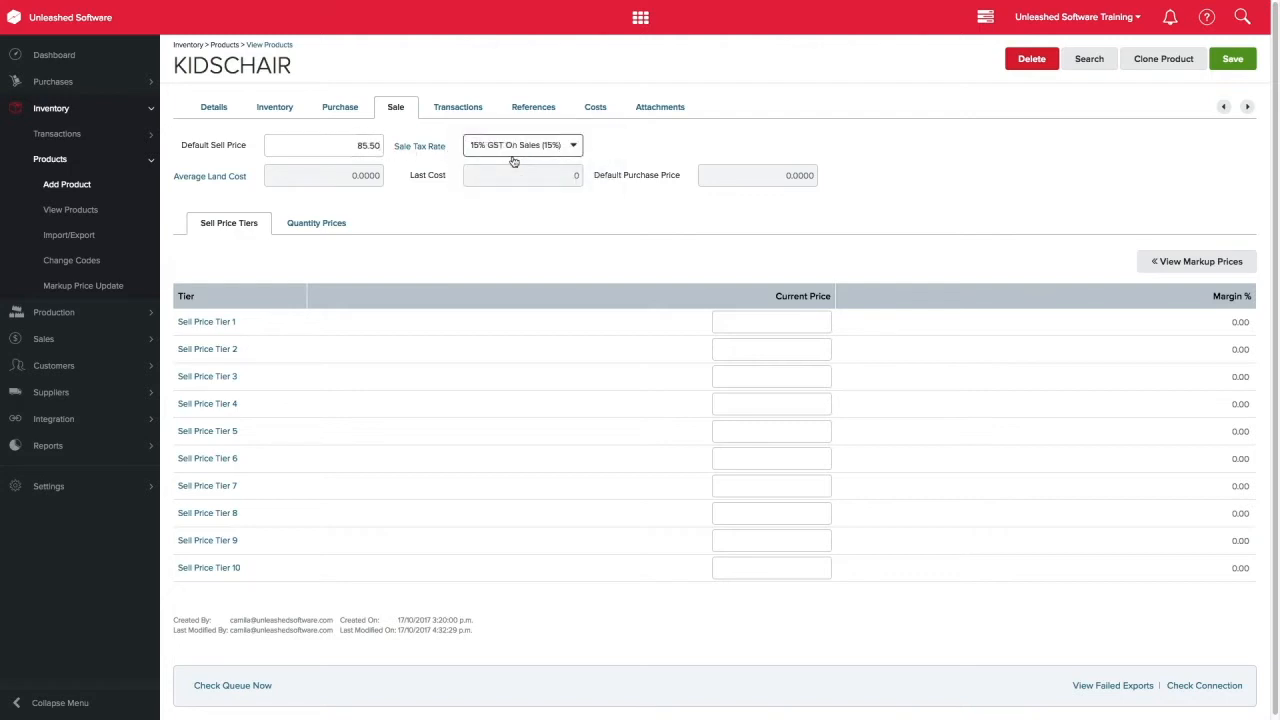
- Enter sell price tiers 80.50, 75.50 and 65.50 for Tiers 1 to 3
{"action": "left_click", "coordinate": [772, 320]}
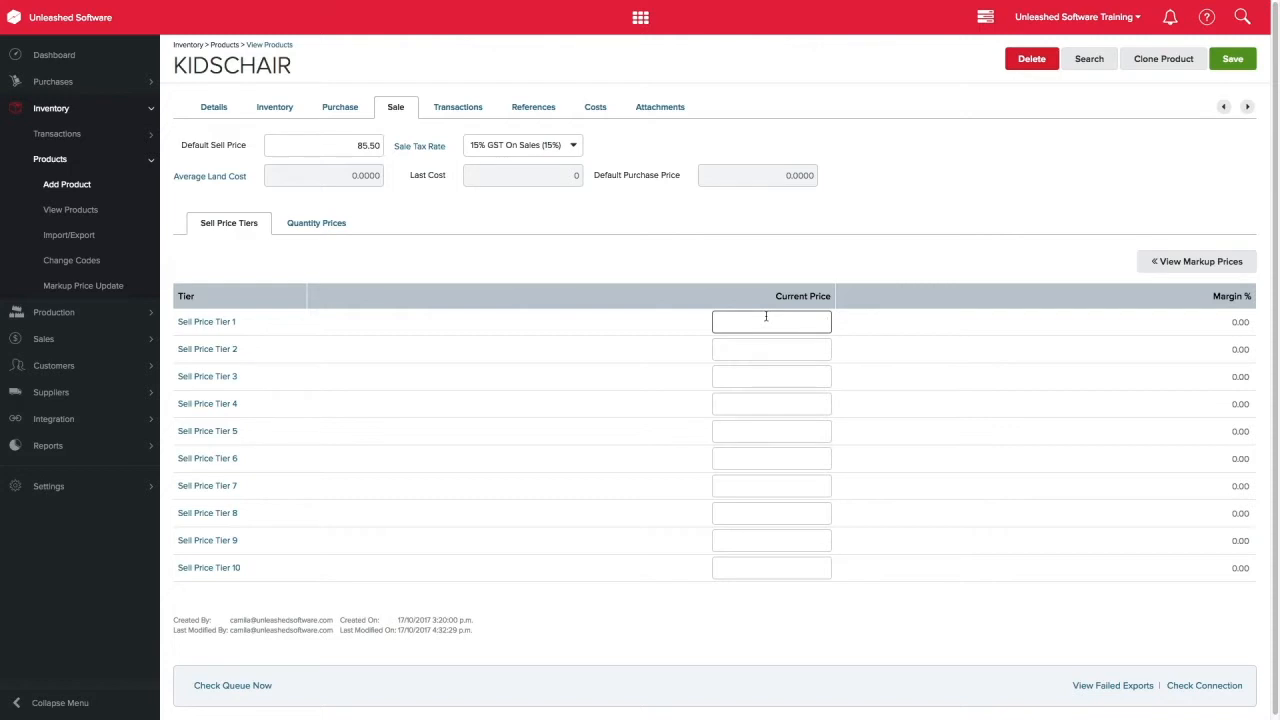
{"action": "type", "text": "80.50"}
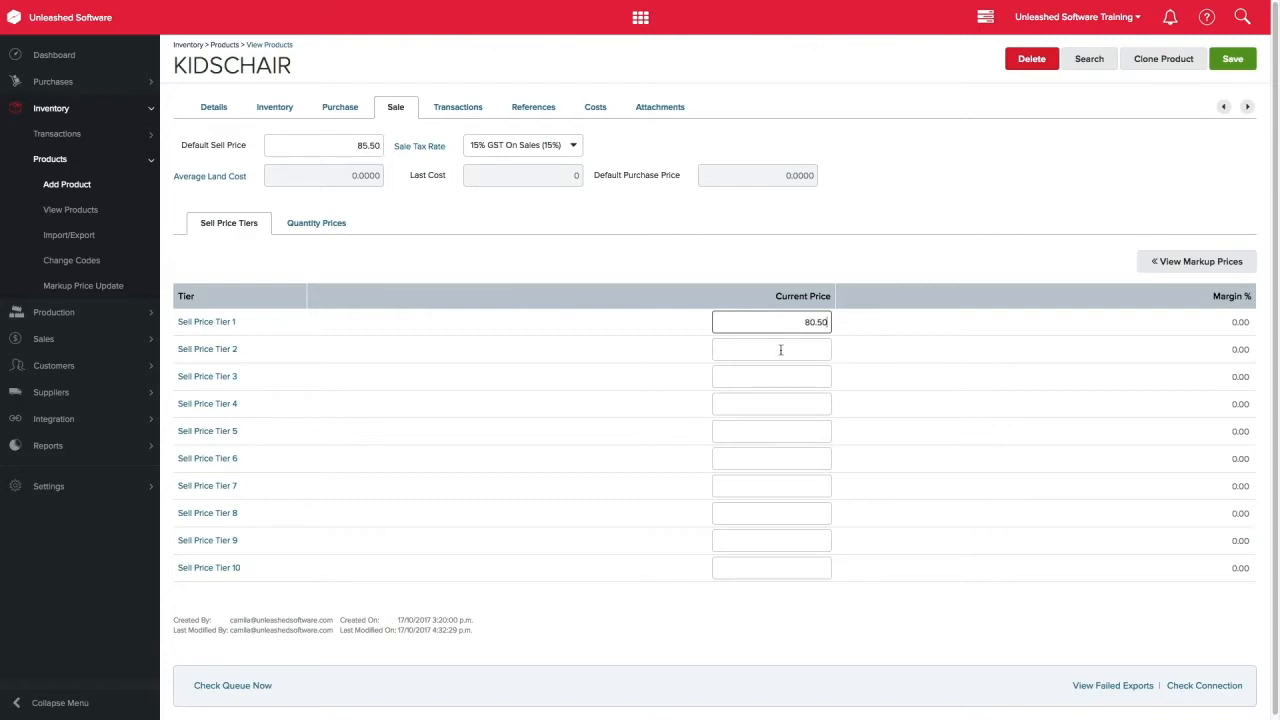
{"action": "type", "text": "75.50"}
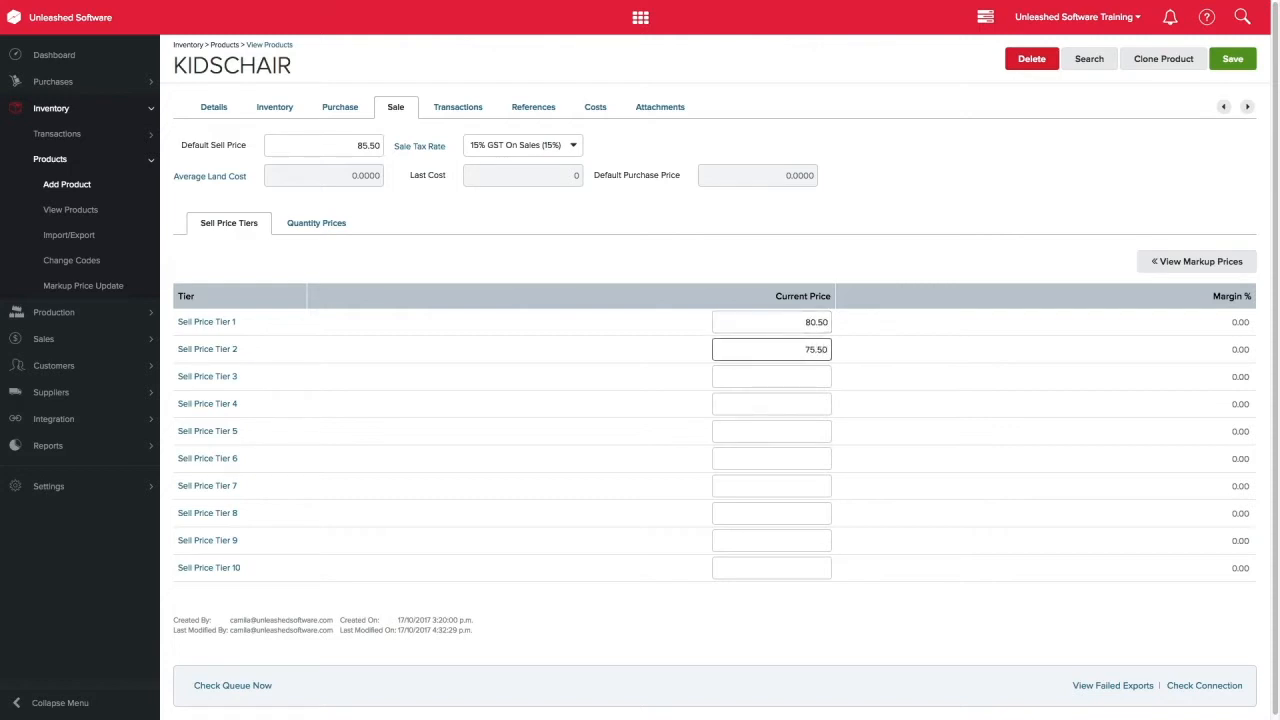
{"action": "type", "text": "65.50"}
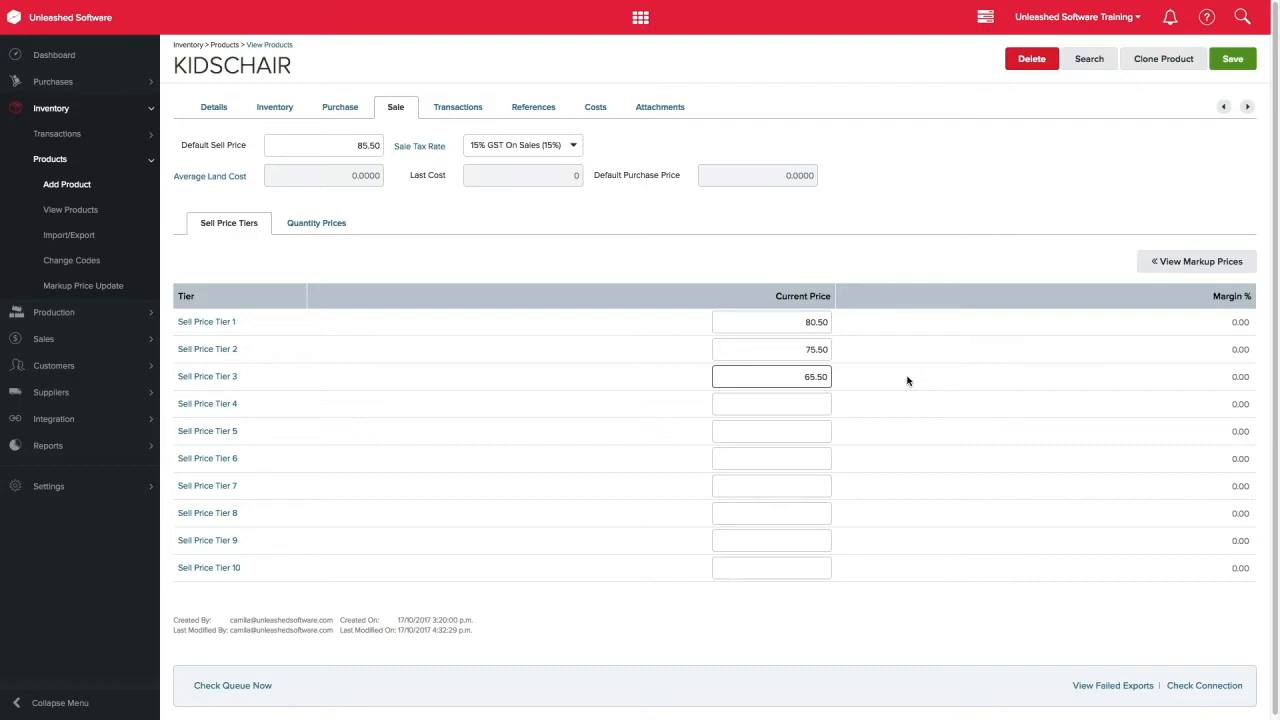
- Add a 10% discount from 6 units valid 18–21 October 2017 in Quantity Prices
{"action": "left_click", "coordinate": [316, 222]}
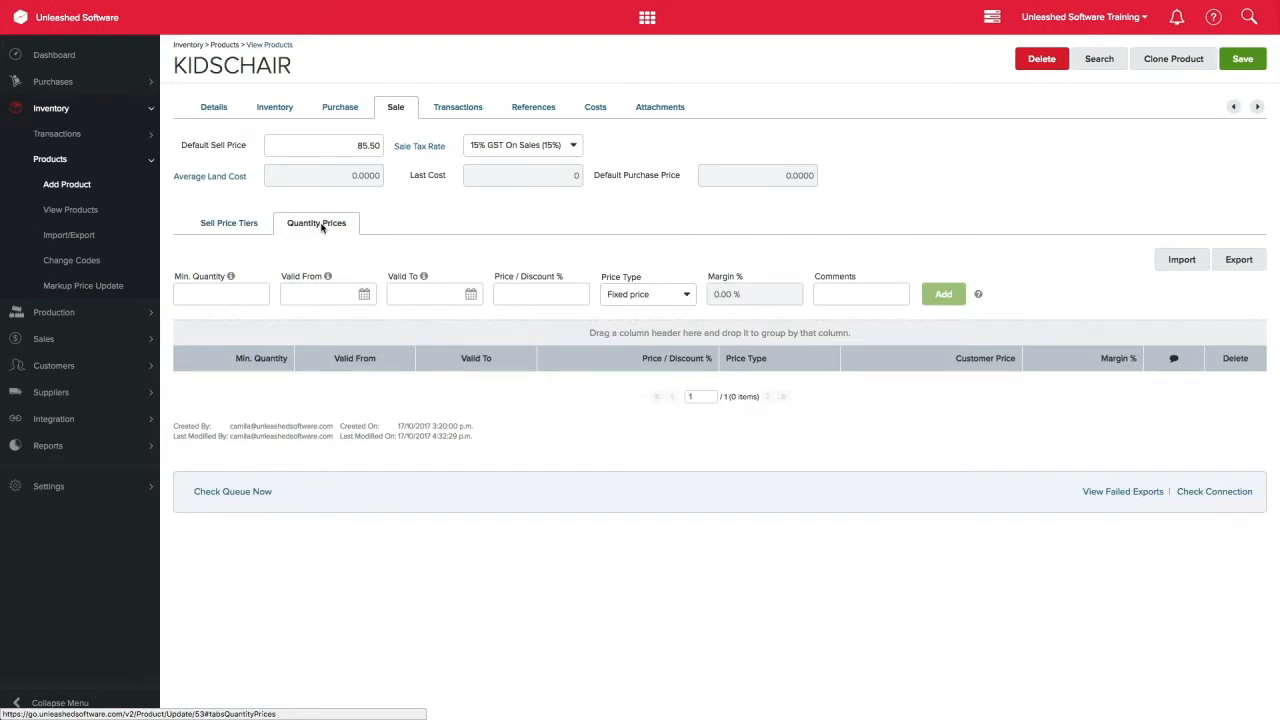
{"action": "left_click", "coordinate": [220, 292]}
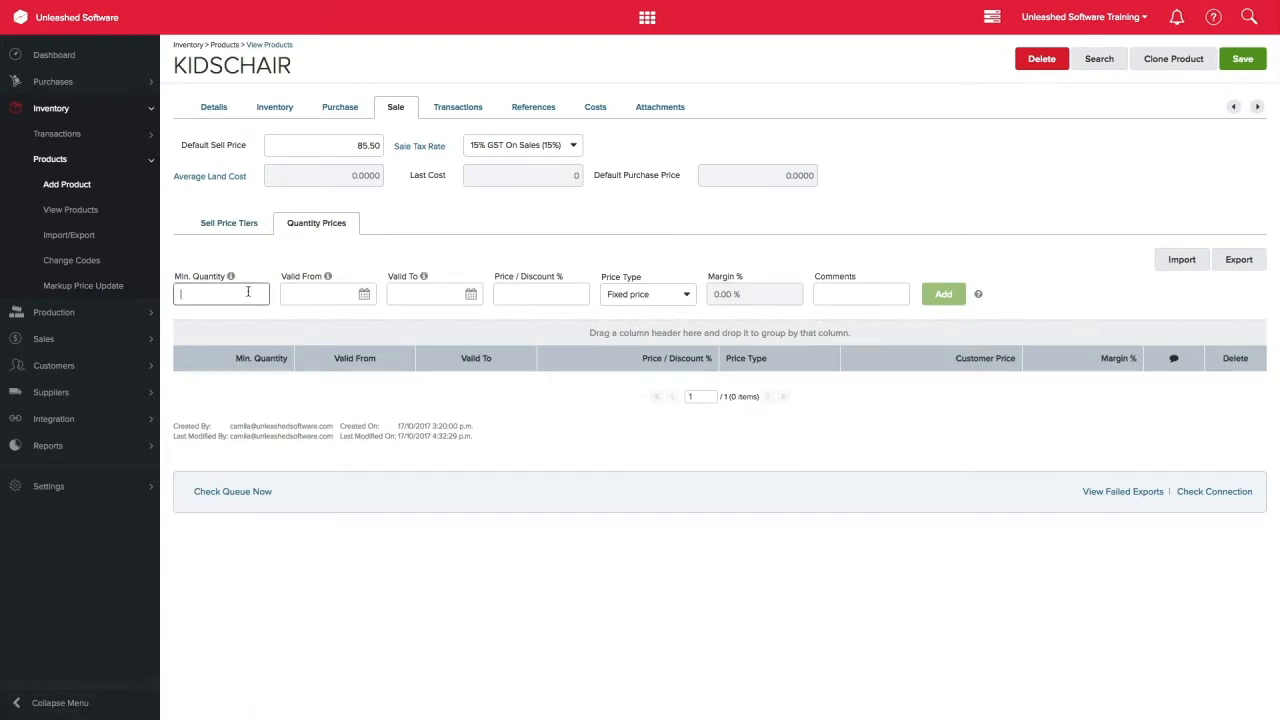
{"action": "left_click", "coordinate": [364, 294]}
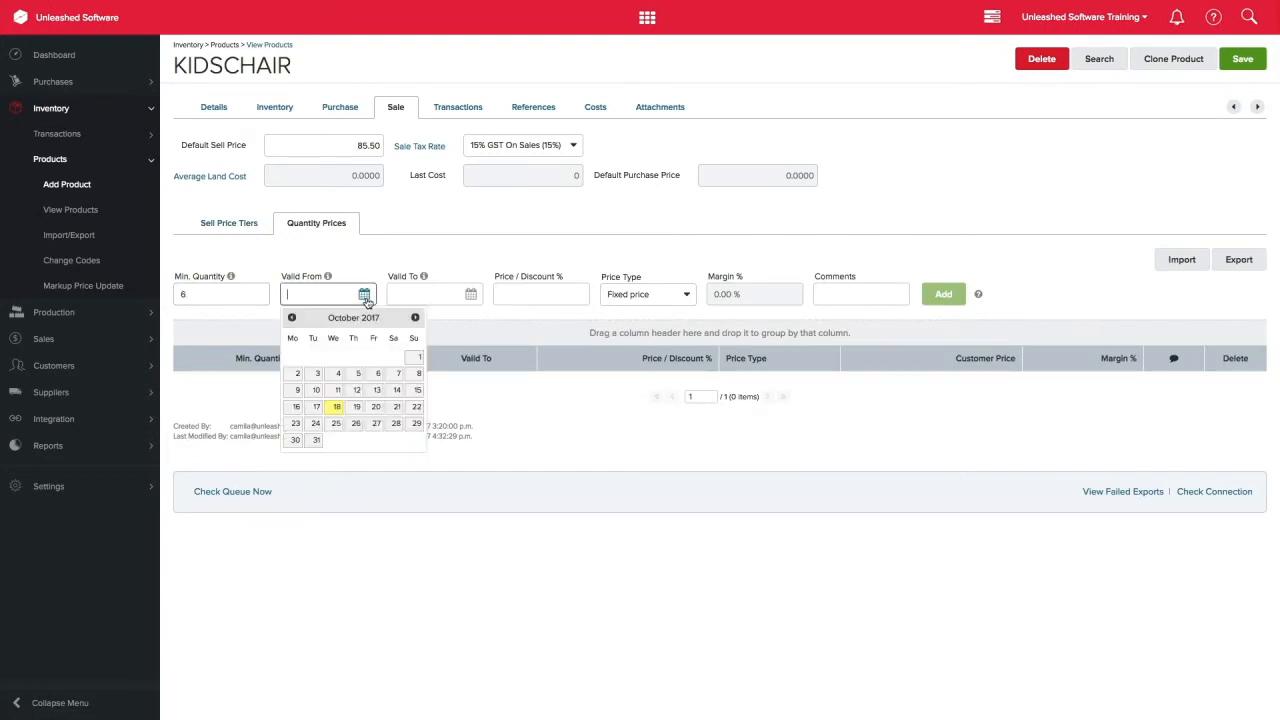
{"action": "left_click", "coordinate": [336, 406]}
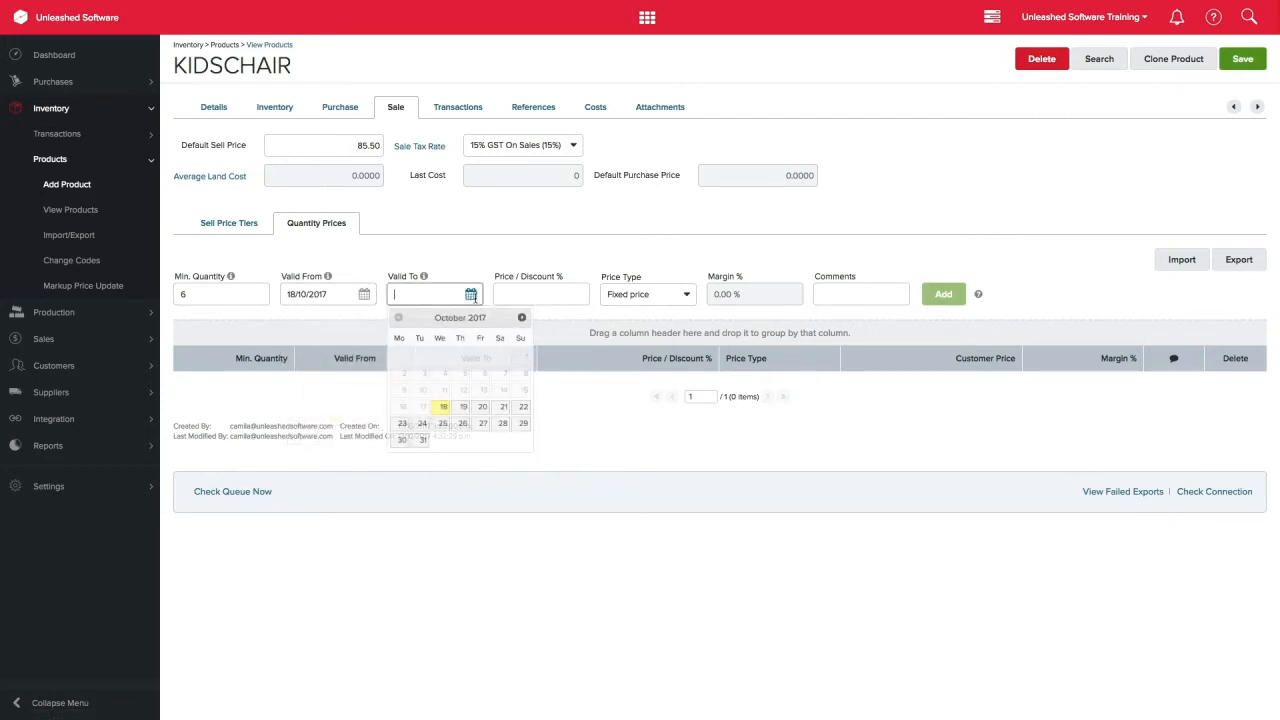
{"action": "left_click", "coordinate": [504, 406]}
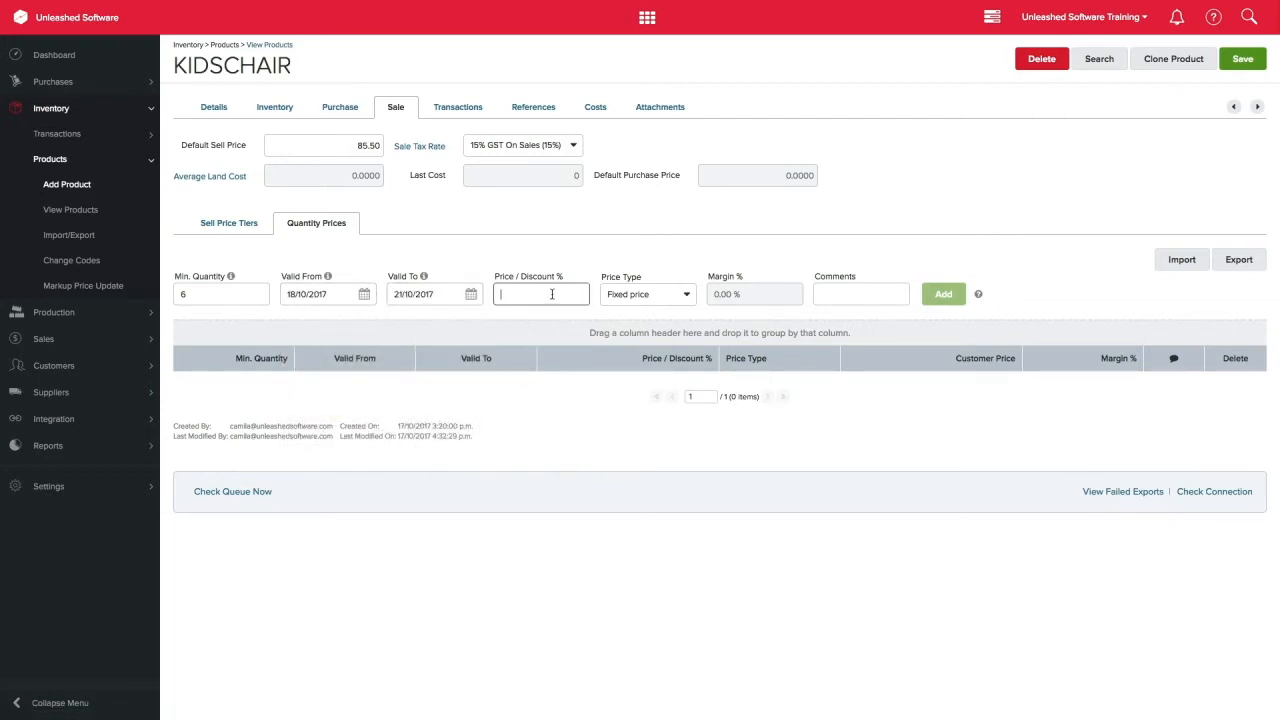
{"action": "left_click", "coordinate": [644, 292]}
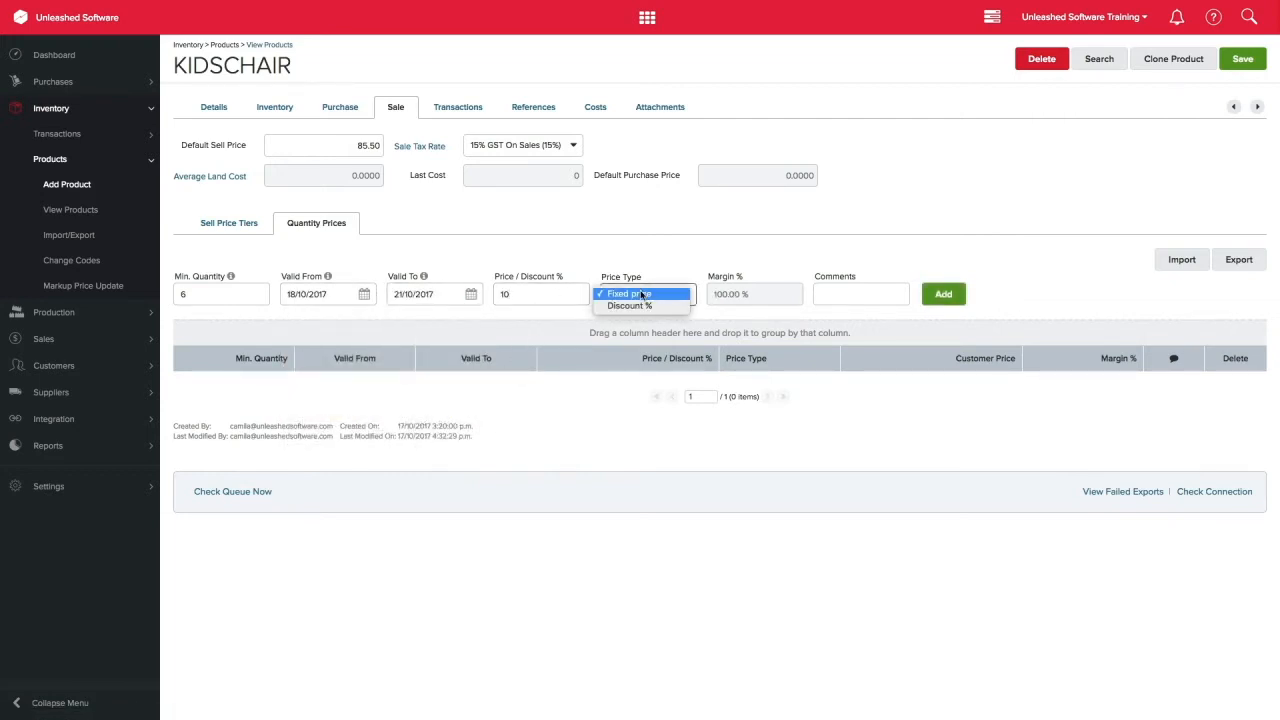
{"action": "left_click", "coordinate": [628, 304]}
{"action": "type", "text": "s"}
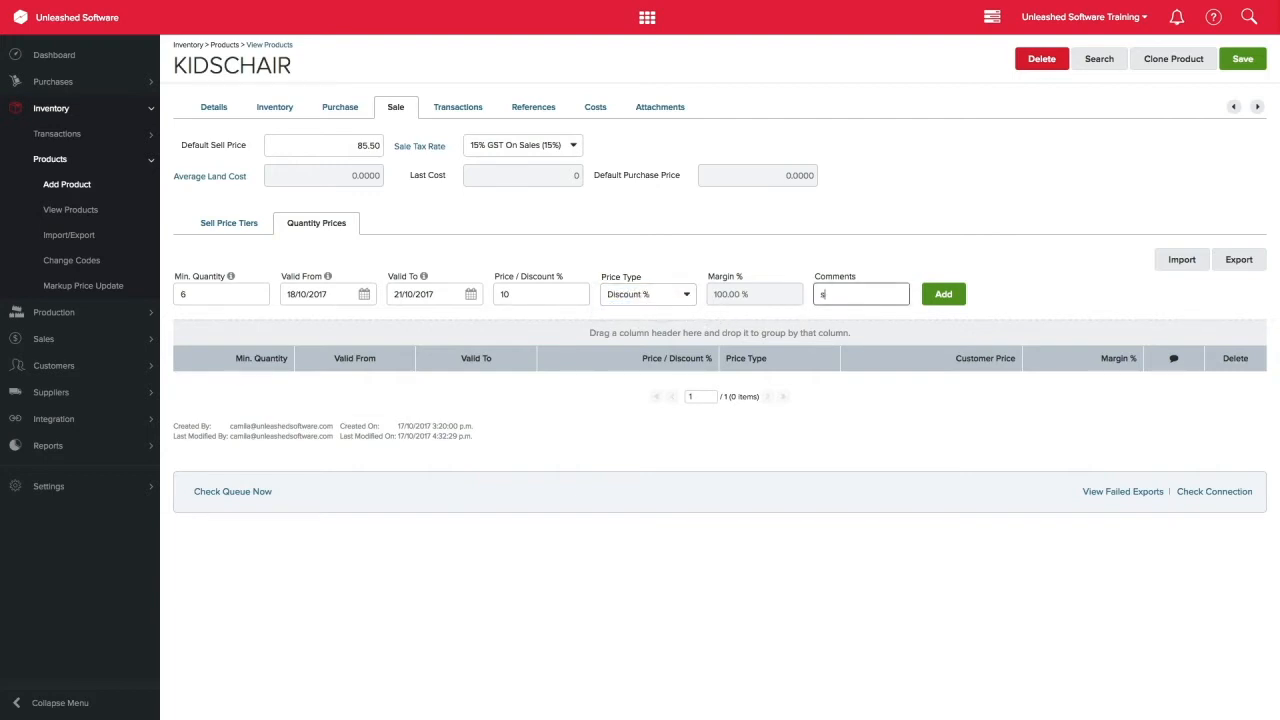
{"action": "left_click", "coordinate": [944, 292]}
{"action": "type", "text": "20"}
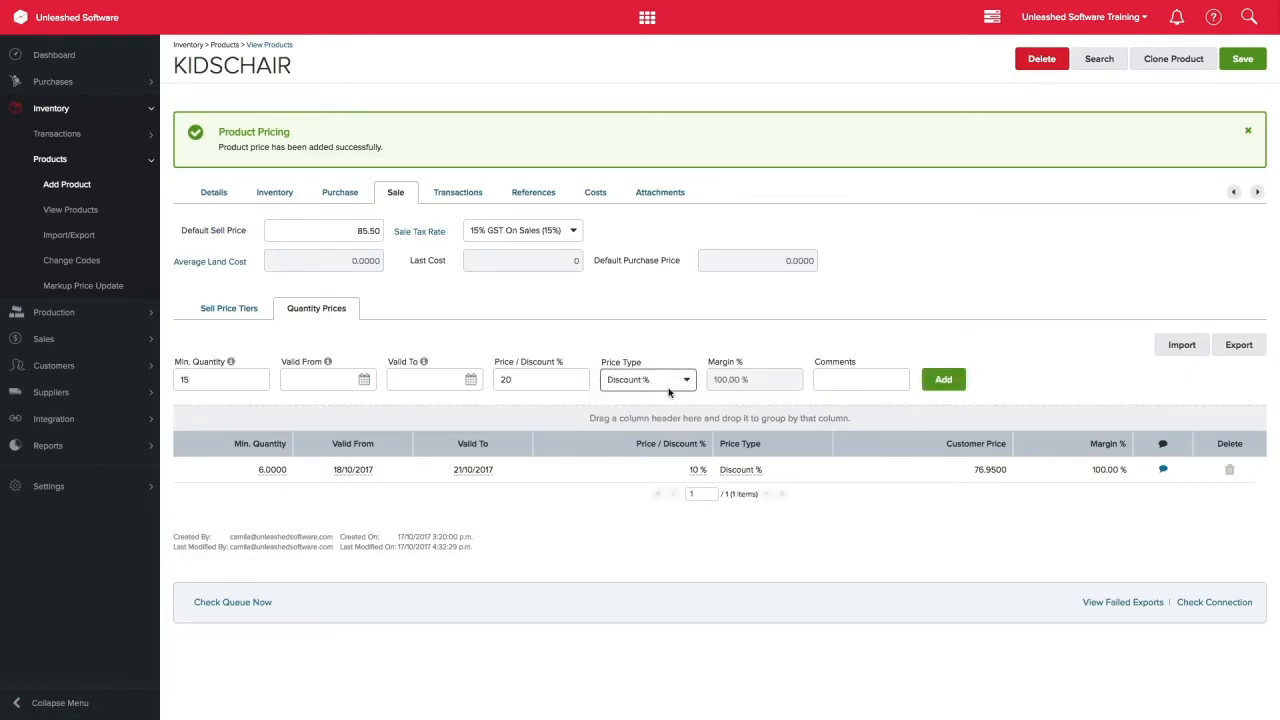
- Add a second quantity price of 20% discount from 15 units
{"action": "left_click", "coordinate": [944, 380]}
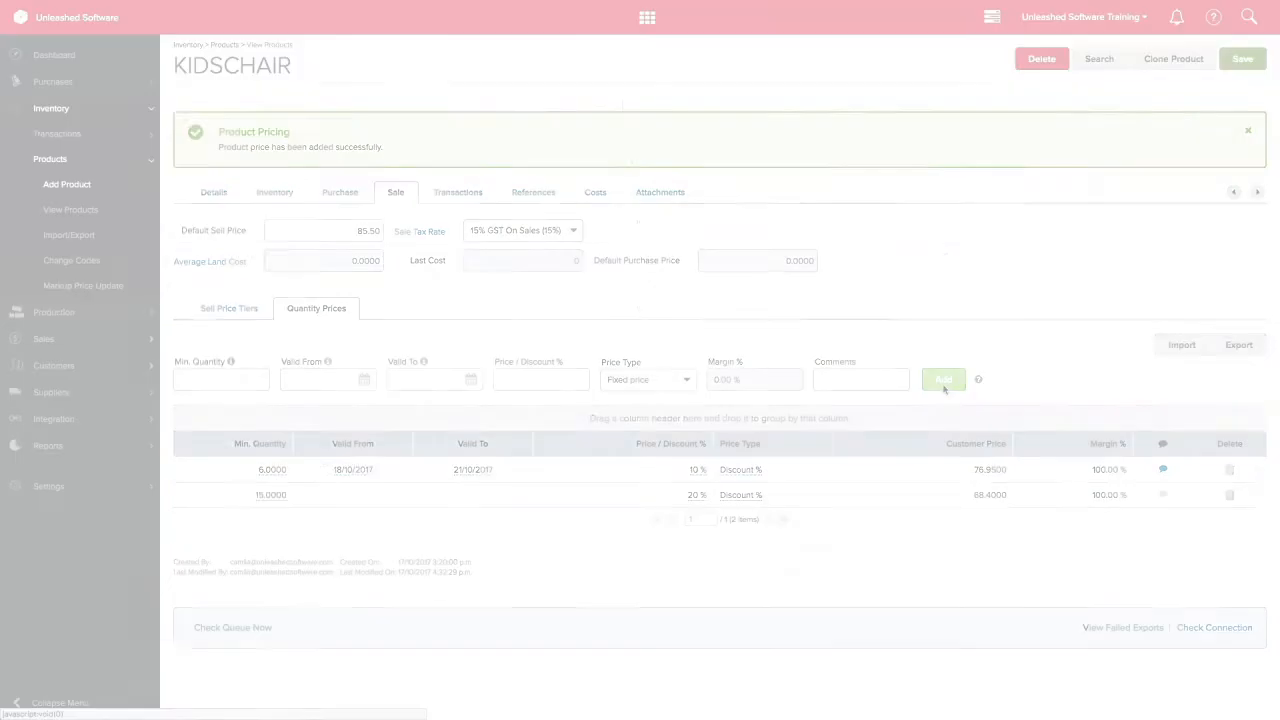
- Upload KIDS CHAIR 2.jpeg in Attachments as the default product image
{"action": "left_click", "coordinate": [660, 192]}
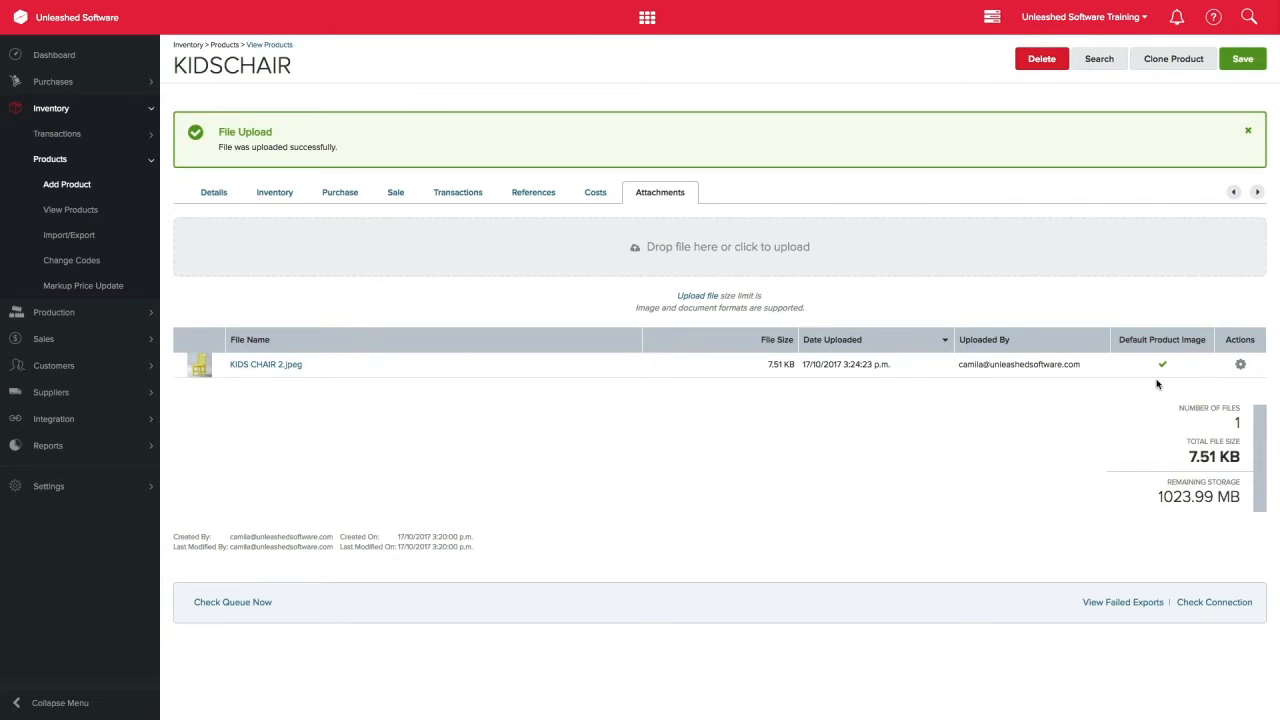
{"action": "left_click", "coordinate": [54, 54]}
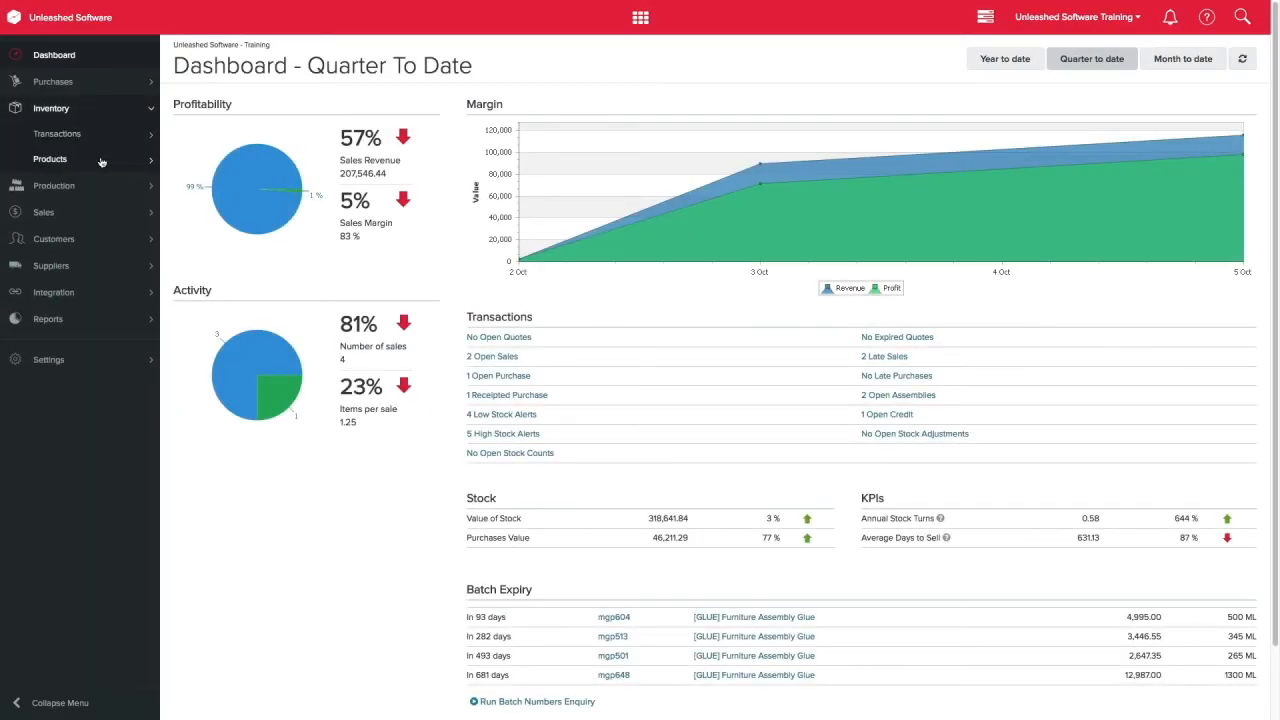
- Find KIDSCHAIR with its thumbnail in View Products and reopen its record
{"action": "left_click", "coordinate": [50, 160]}
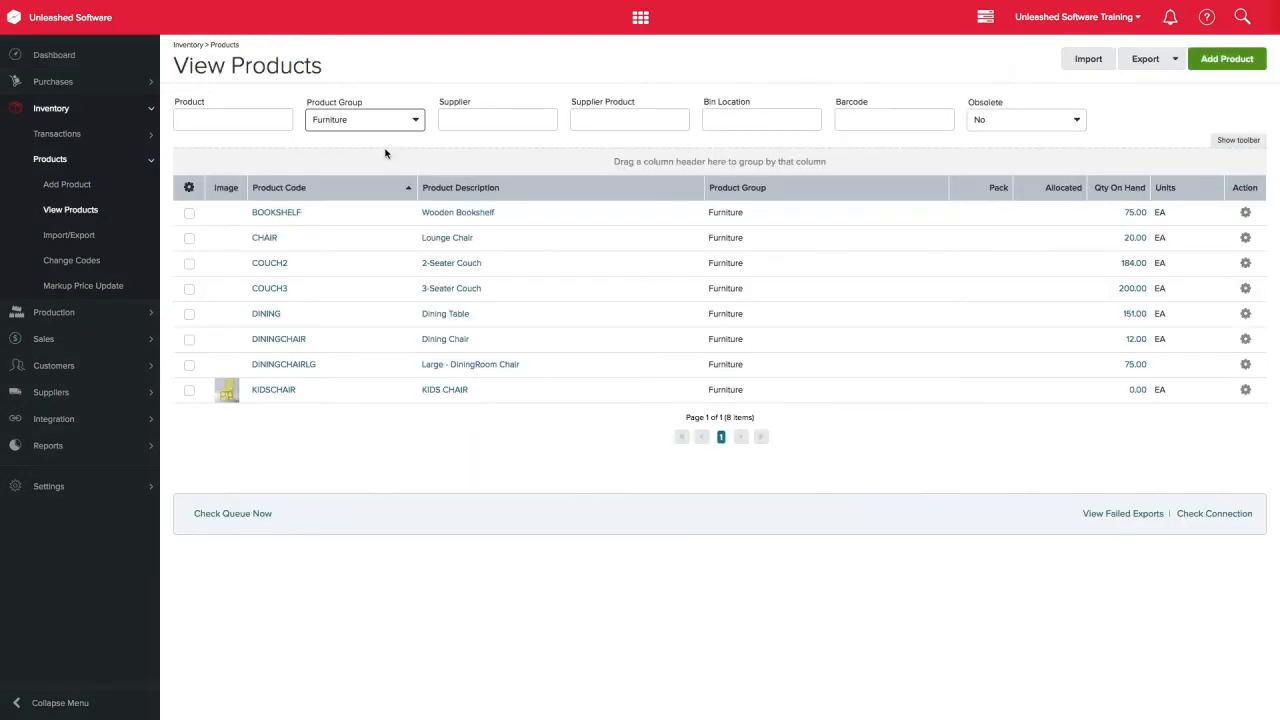
{"action": "left_click", "coordinate": [272, 388]}
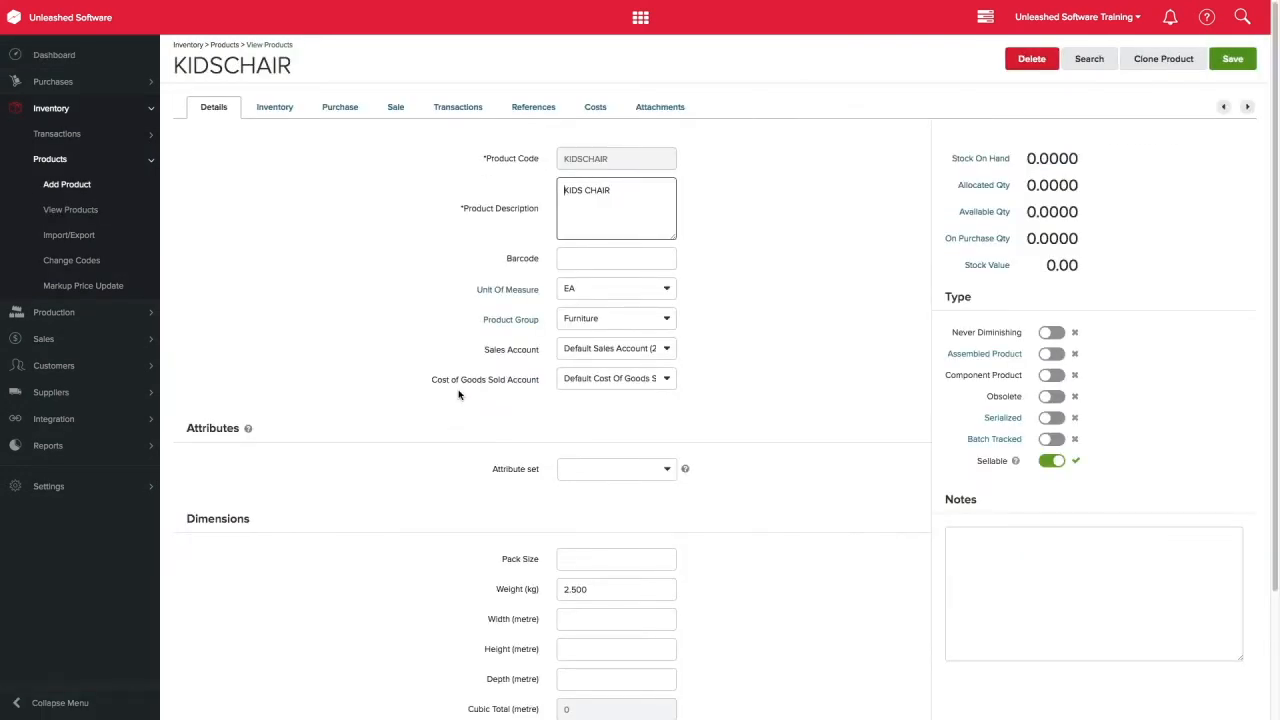